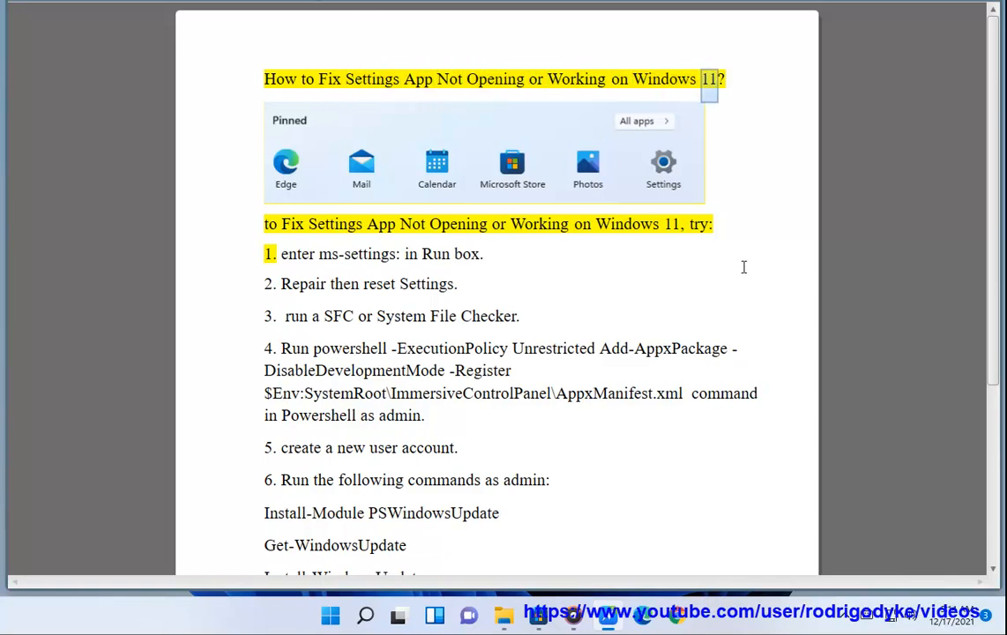
# - Launch the Settings app by running the ms-settings: address from the Run dialog
pyautogui.doubleClick(582, 224)
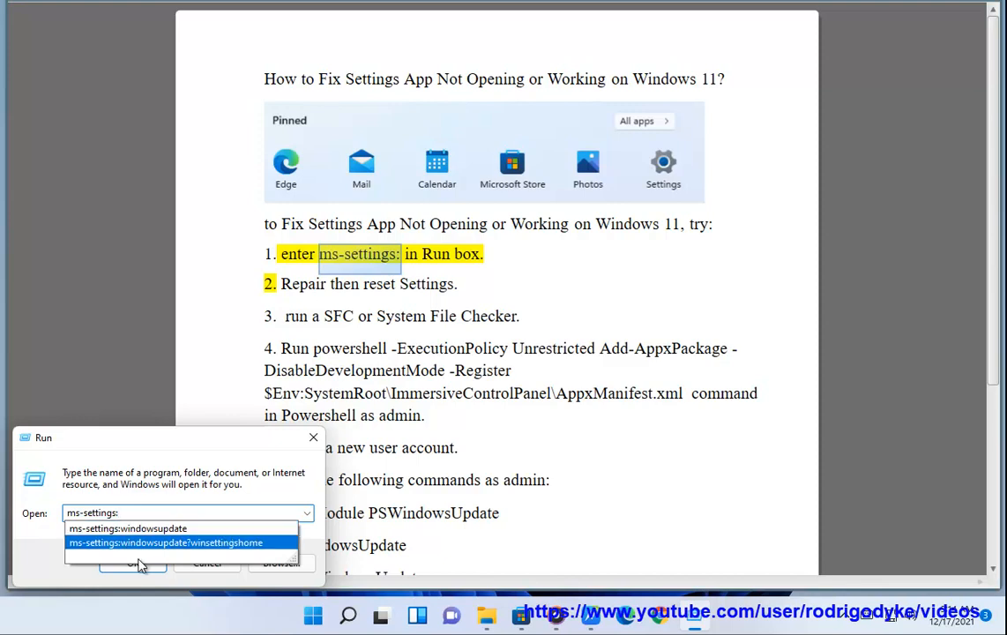
pyautogui.click(132, 563)
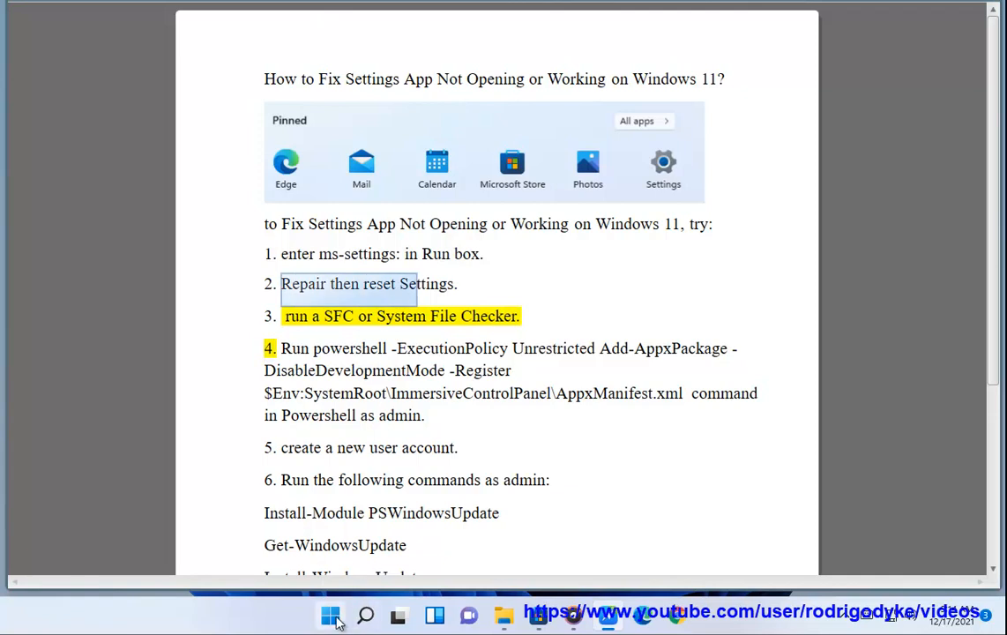
# - Search the Apps & features list in Settings for an entry named 'Settings'
pyautogui.click(330, 614)
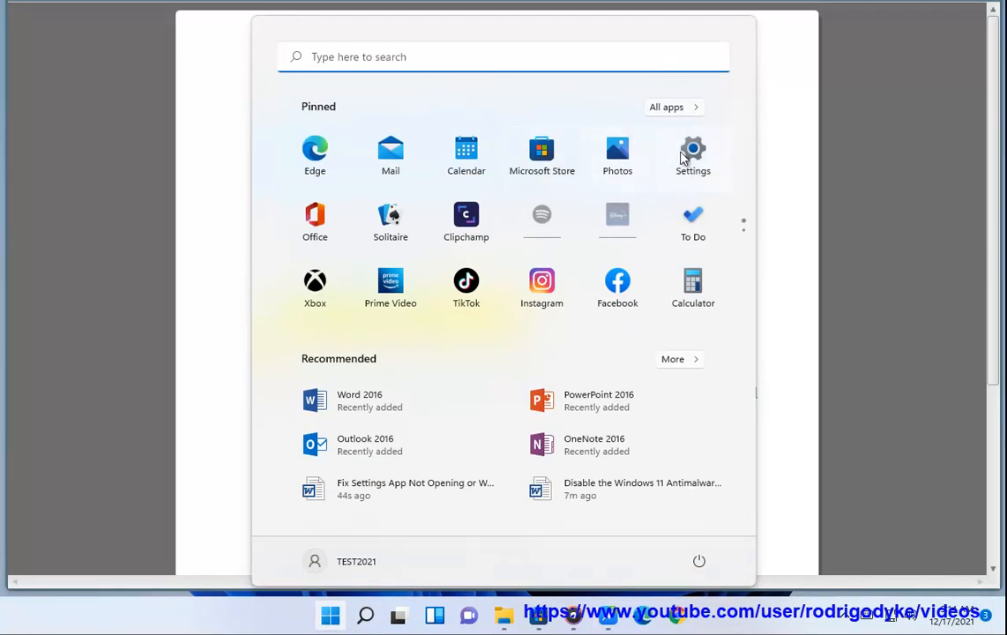
pyautogui.click(693, 148)
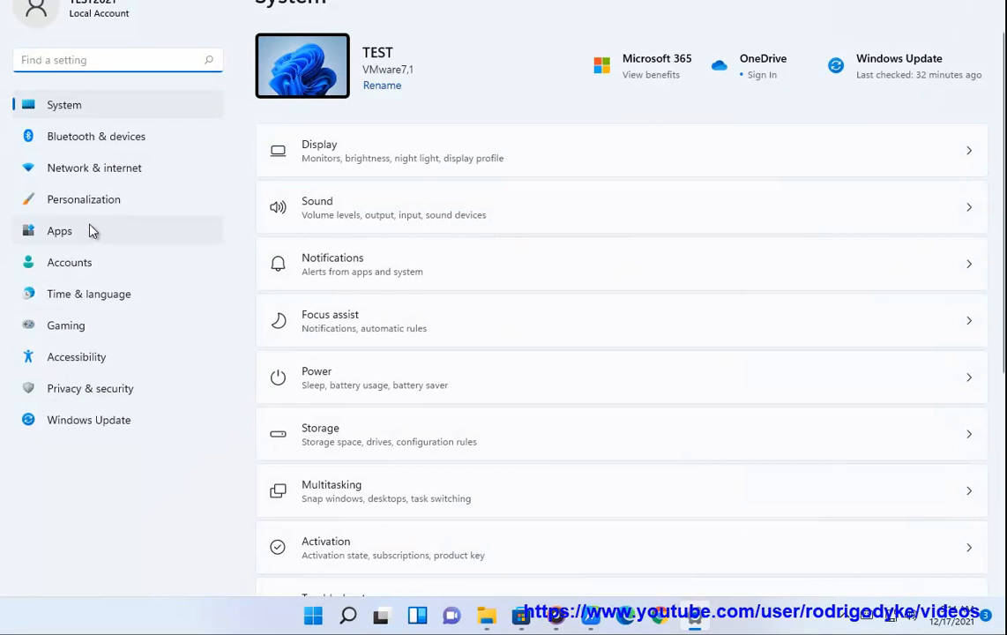
pyautogui.click(60, 229)
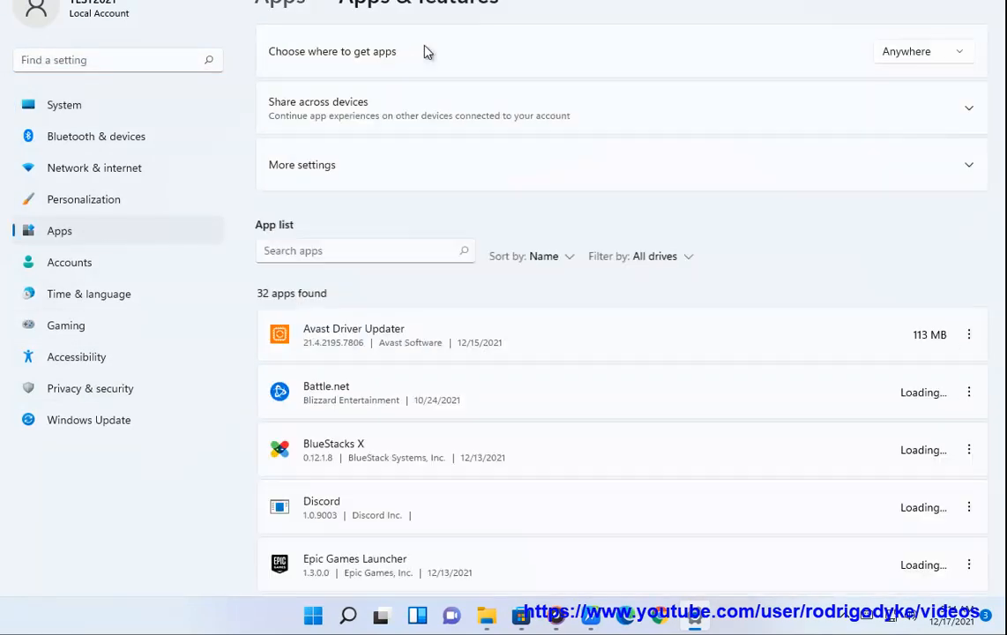
pyautogui.write('s')
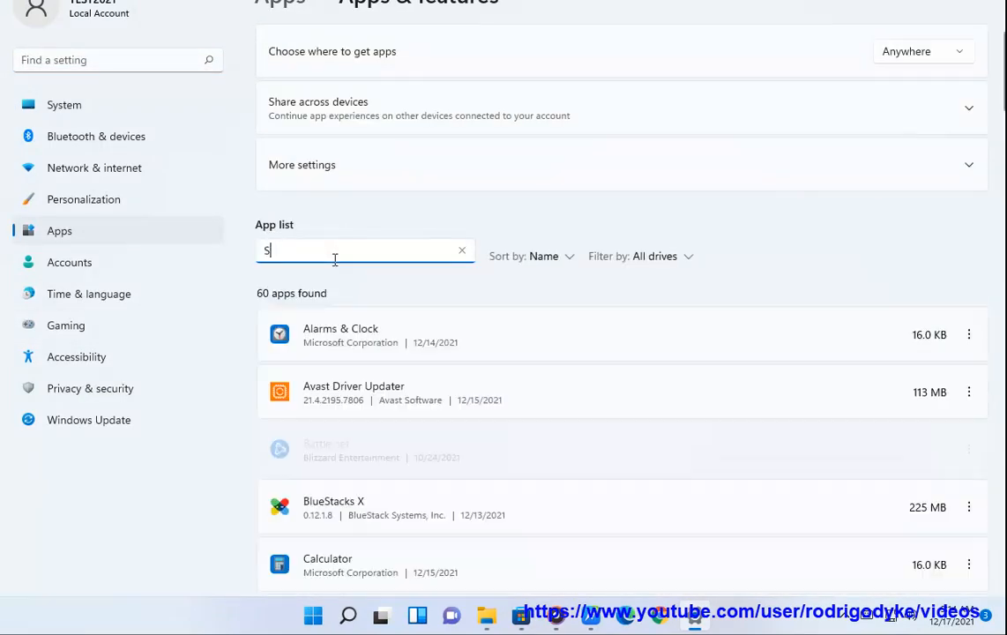
pyautogui.write('ET')
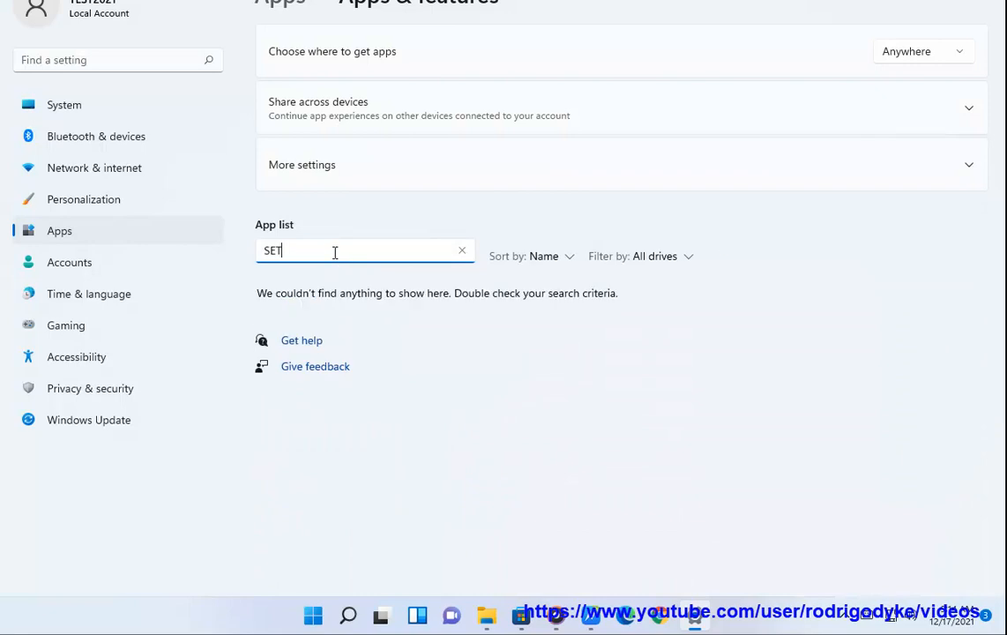
pyautogui.press('Backspace')
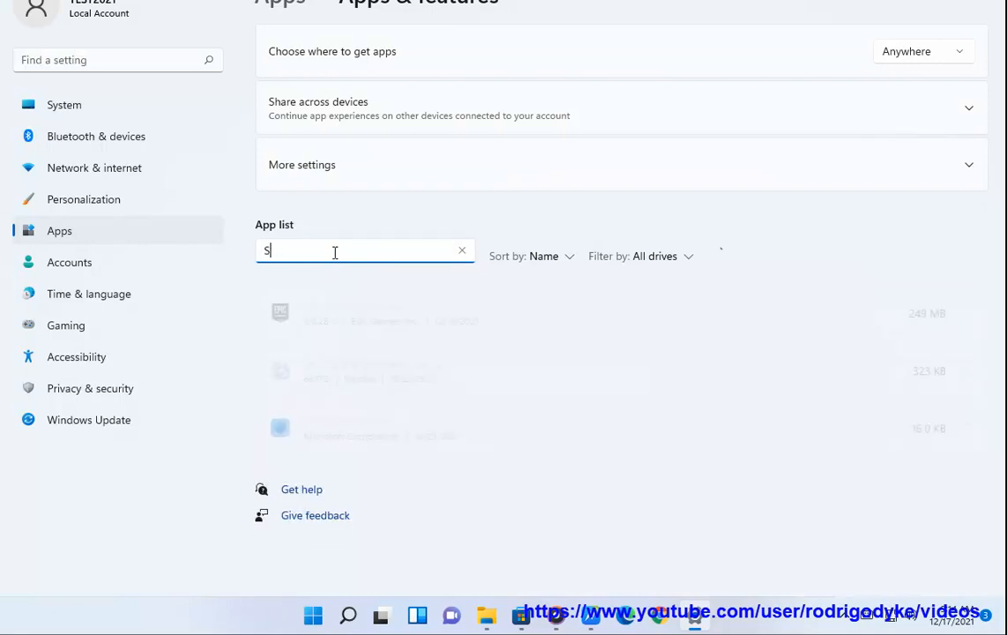
pyautogui.write('s')
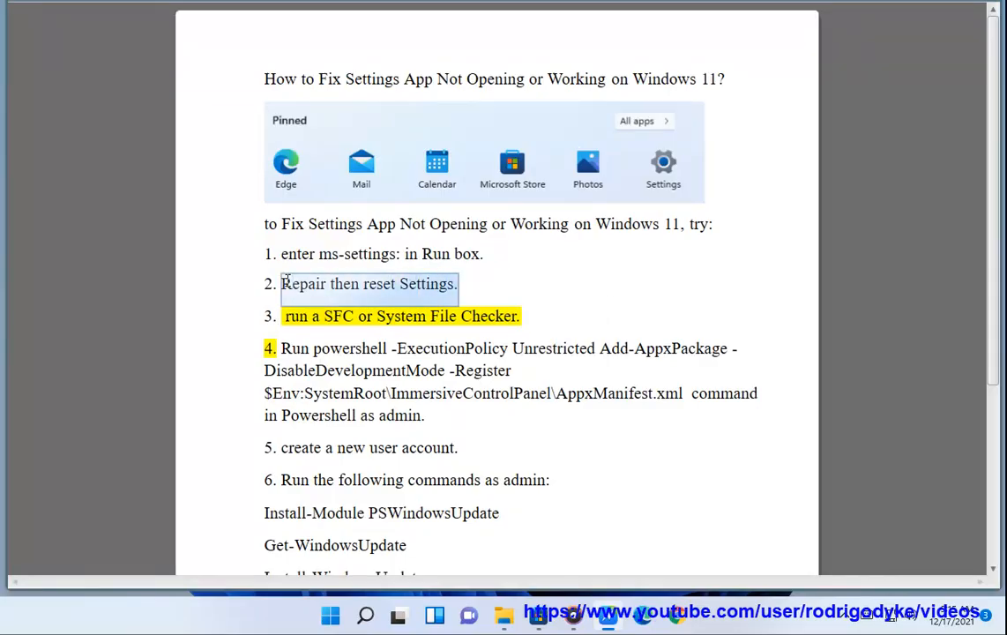
# - Reset the Settings app's data from its Advanced options page
pyautogui.click(363, 614)
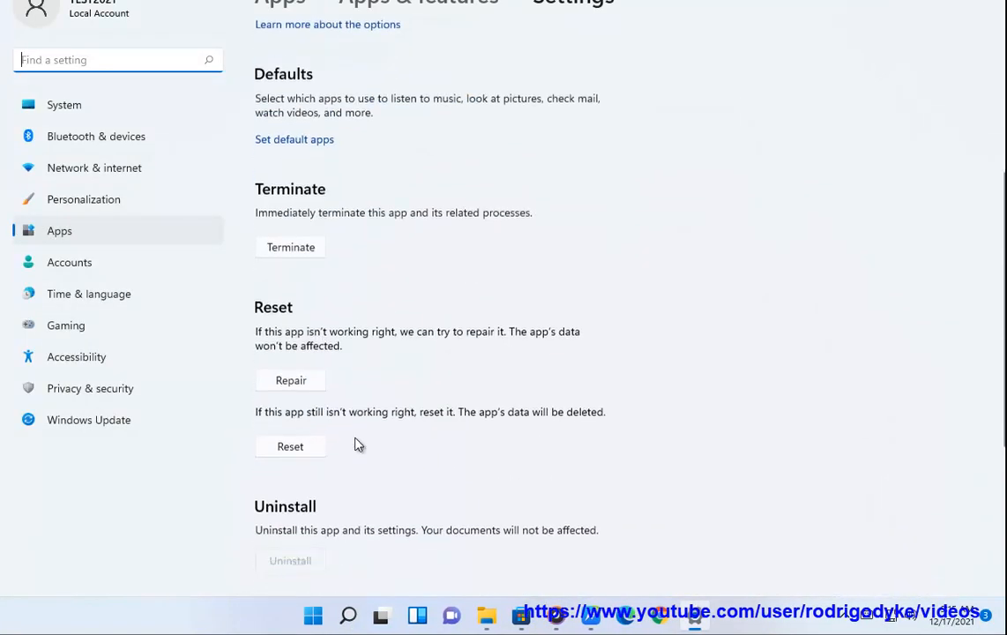
pyautogui.scroll(-3)
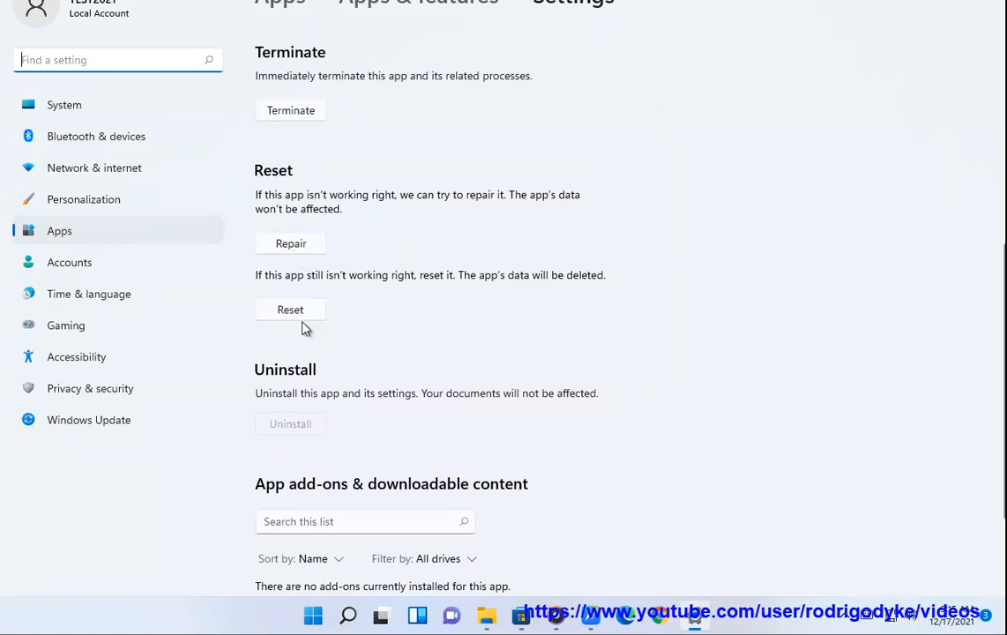
pyautogui.click(289, 309)
pyautogui.write('CMD')
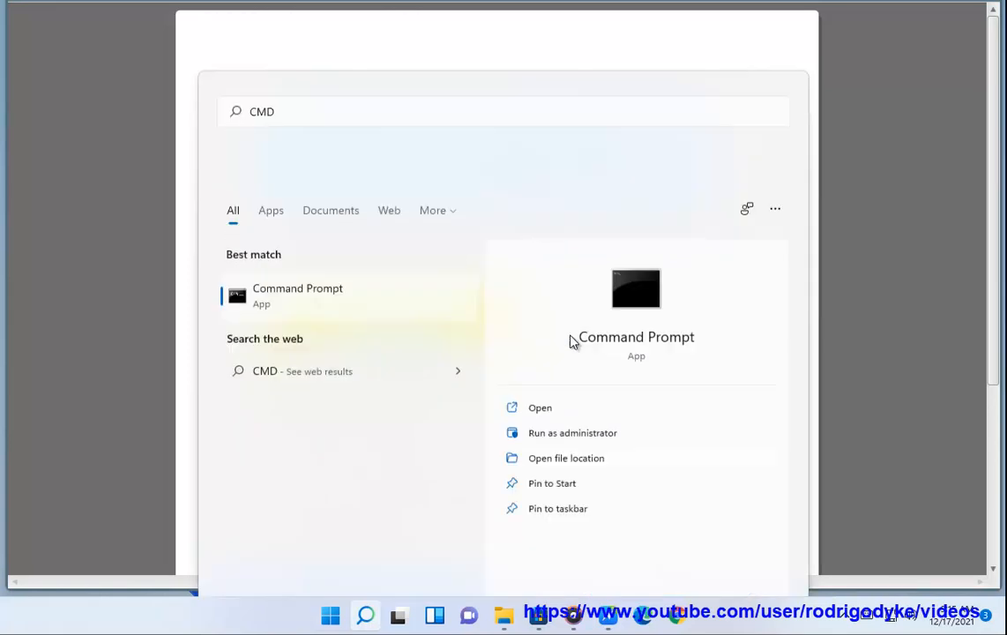
# - Run SFC /SCANNOW in an administrator Command Prompt
pyautogui.click(566, 458)
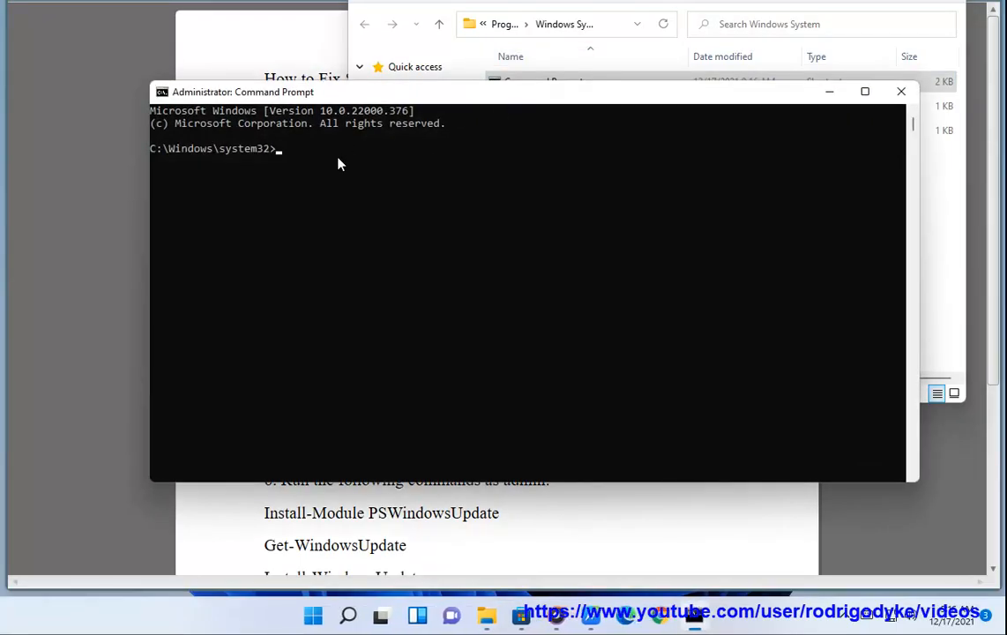
pyautogui.write('SFC S')
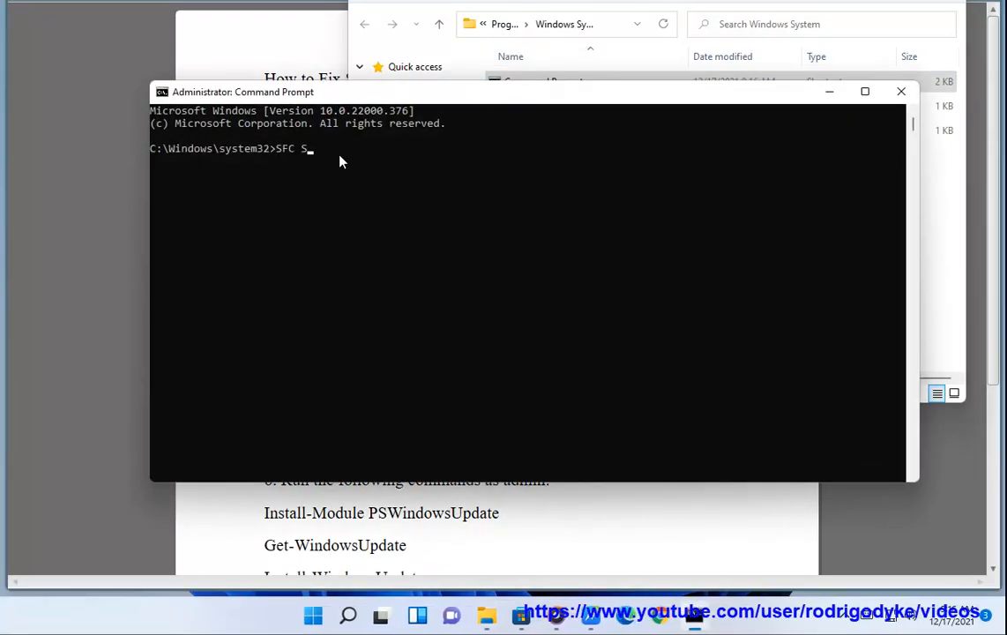
pyautogui.write('CANNOW')
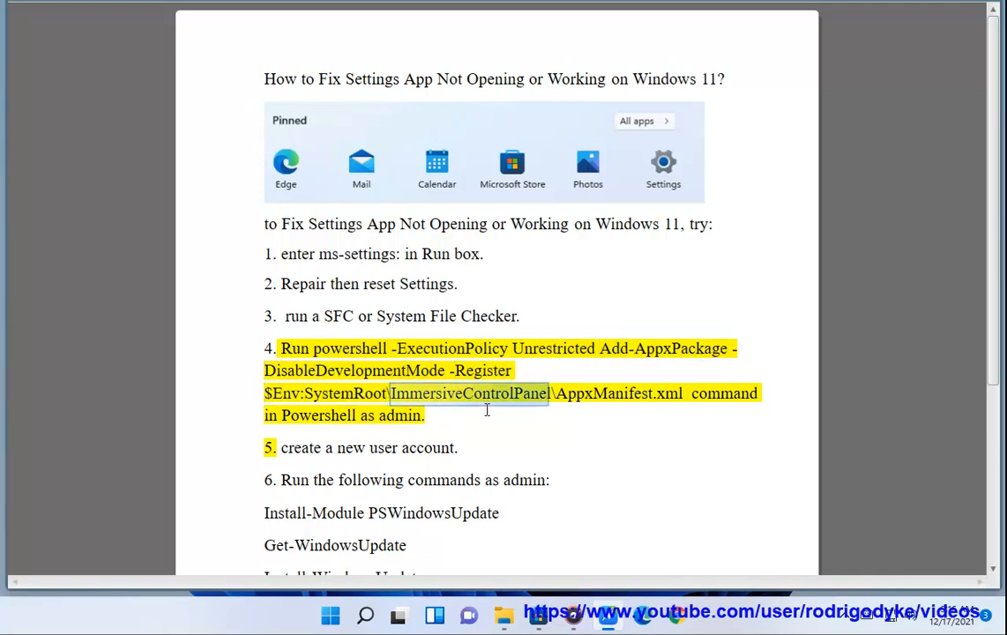
# - Start Windows PowerShell as administrator from a Start search
pyautogui.doubleClick(667, 393)
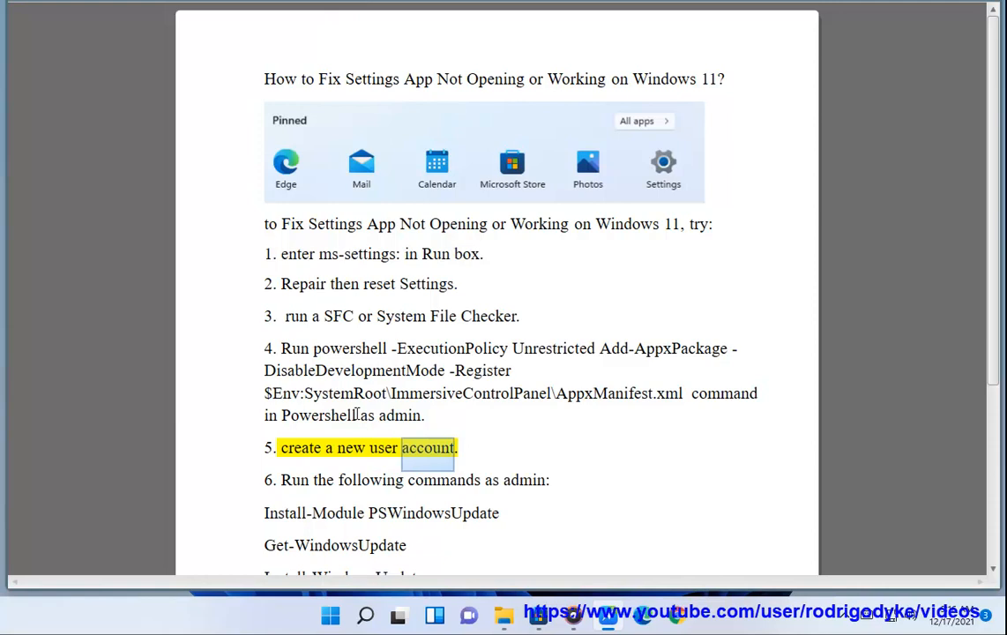
pyautogui.moveTo(664, 393)
pyautogui.write('Windows PowerShell')
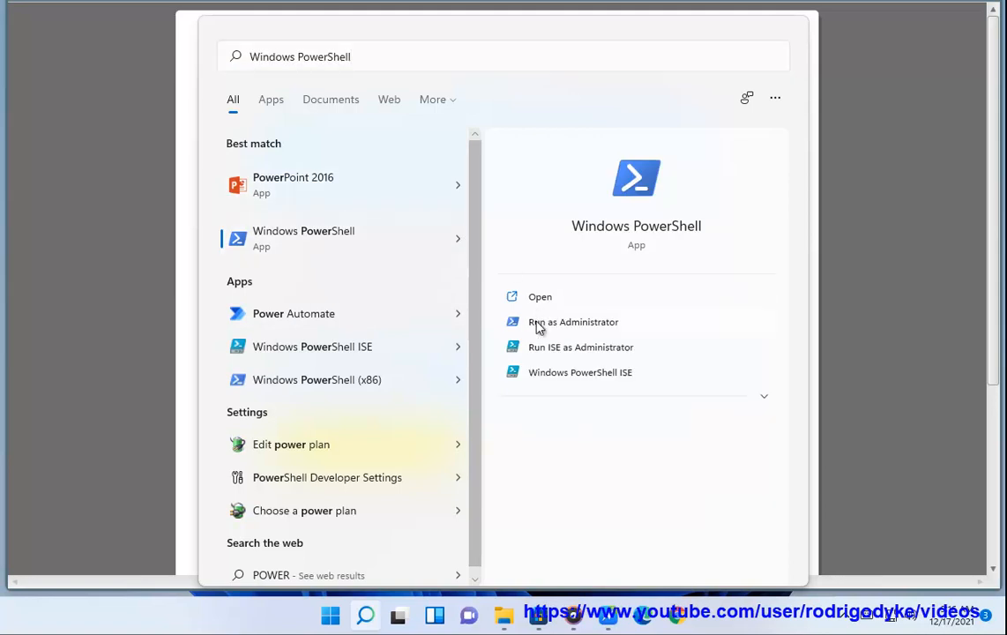
pyautogui.click(573, 321)
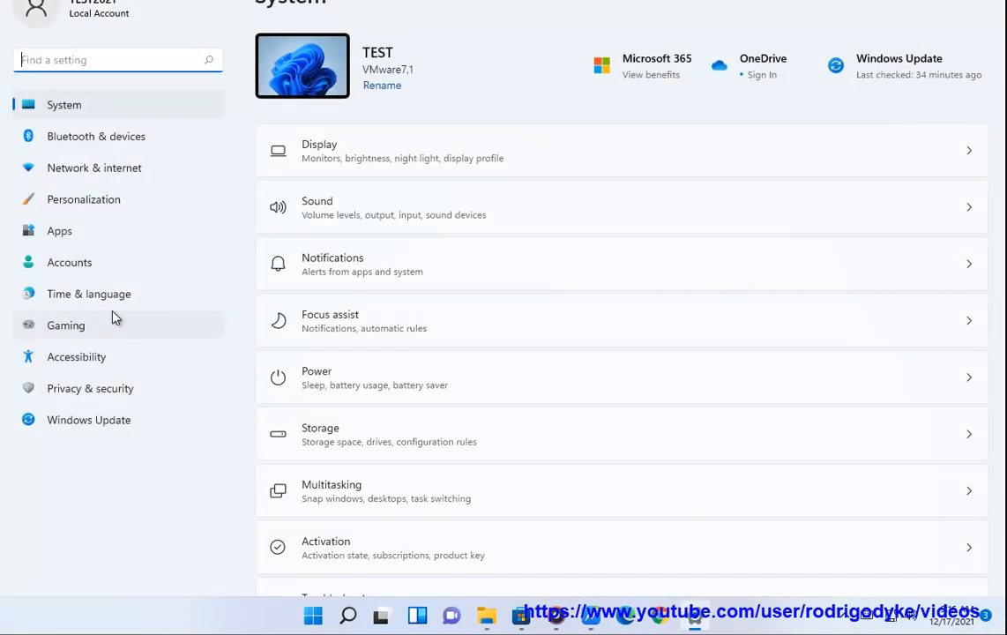
# - Add a new account from Accounts > Family & other users in Settings
pyautogui.click(69, 261)
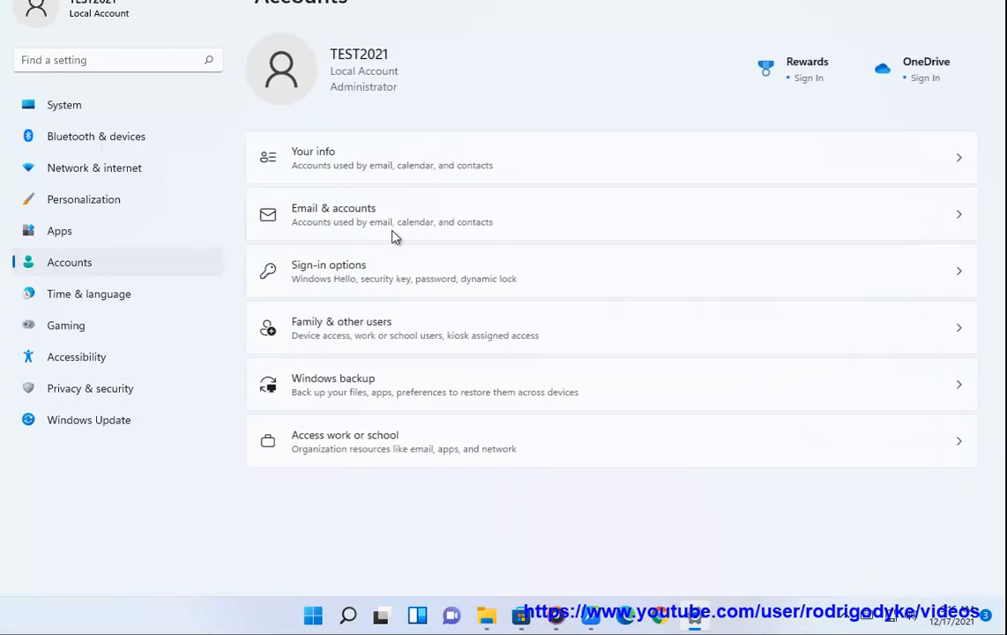
pyautogui.click(342, 328)
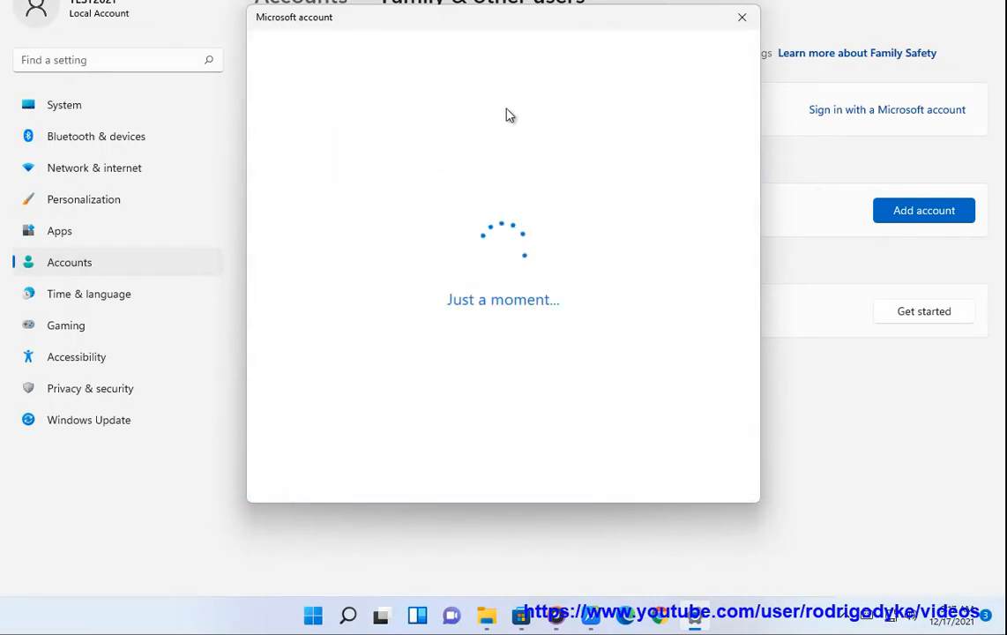
pyautogui.moveTo(490, 63)
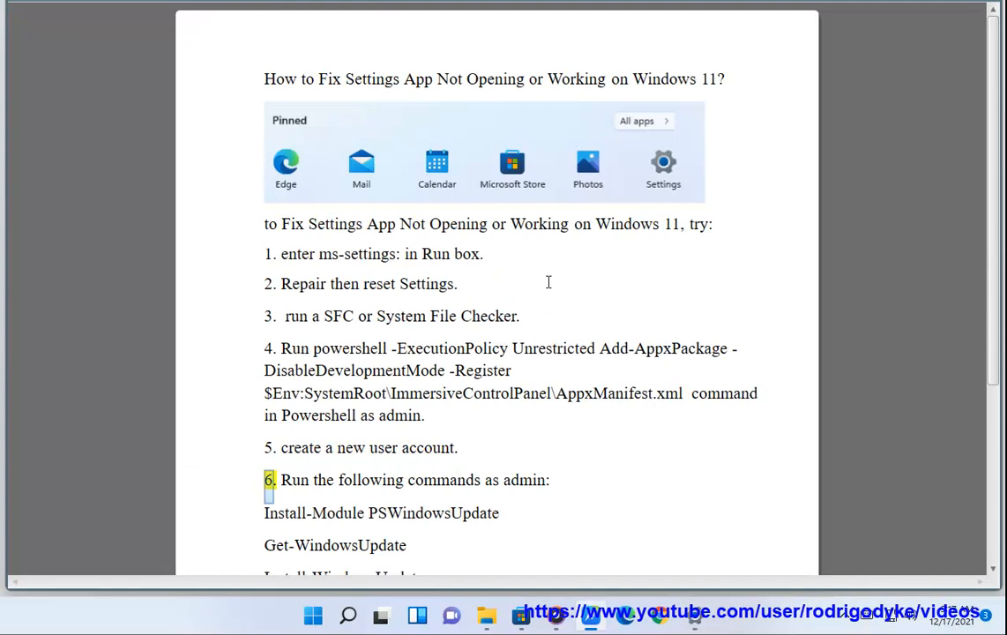
pyautogui.click(347, 614)
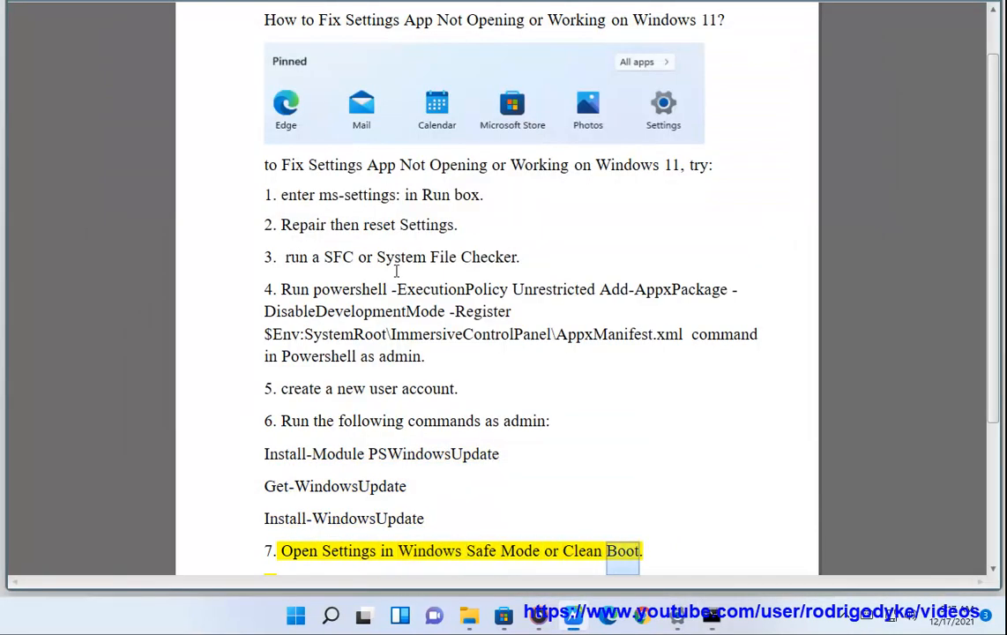
pyautogui.scroll(-3)
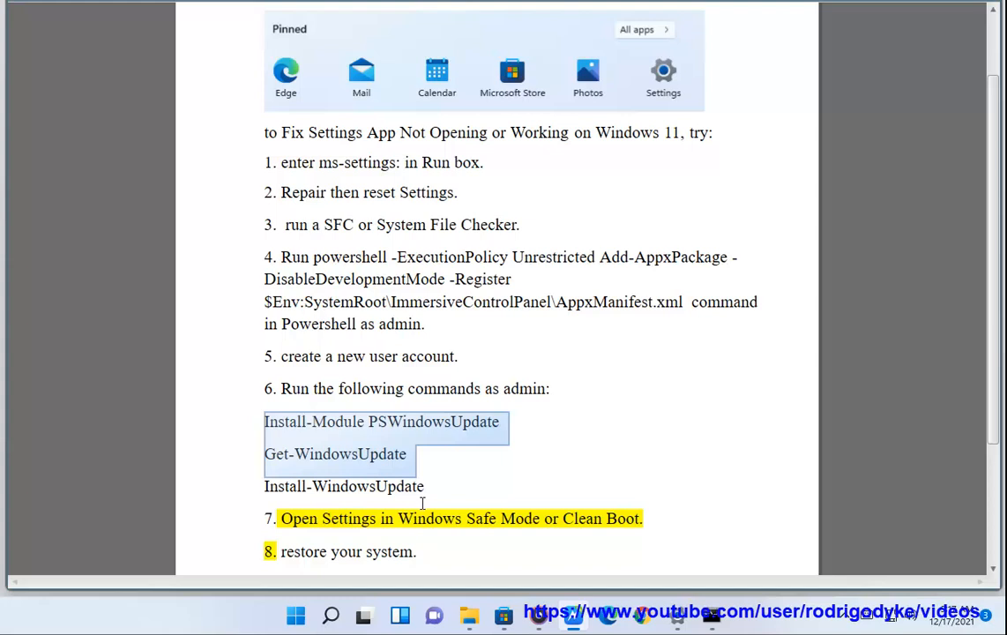
pyautogui.doubleClick(503, 519)
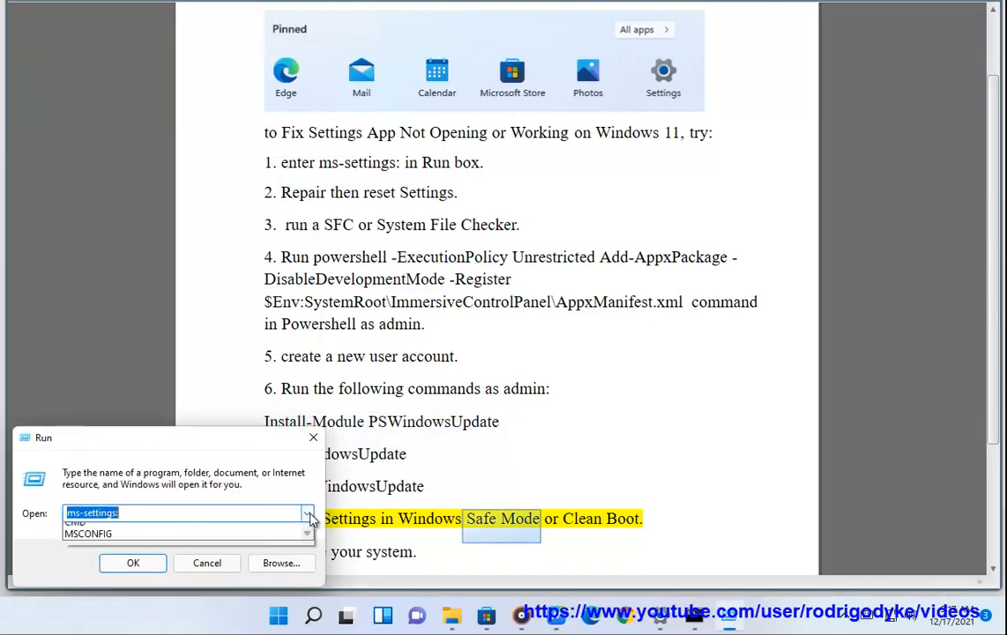
# - Enable Safe boot with the Minimal option in msconfig's Boot settings, then close it
pyautogui.click(88, 533)
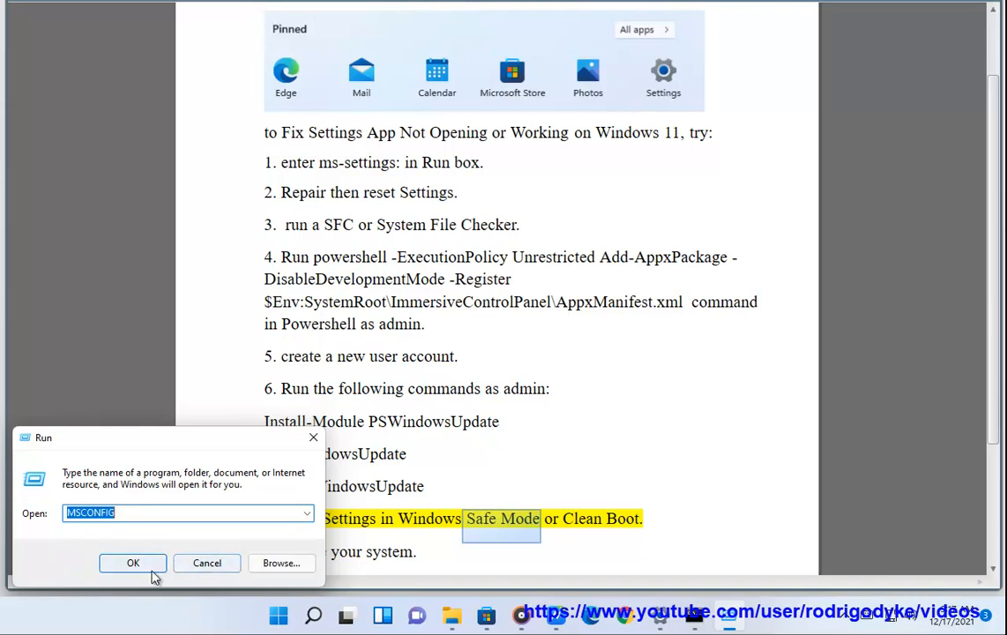
pyautogui.click(134, 562)
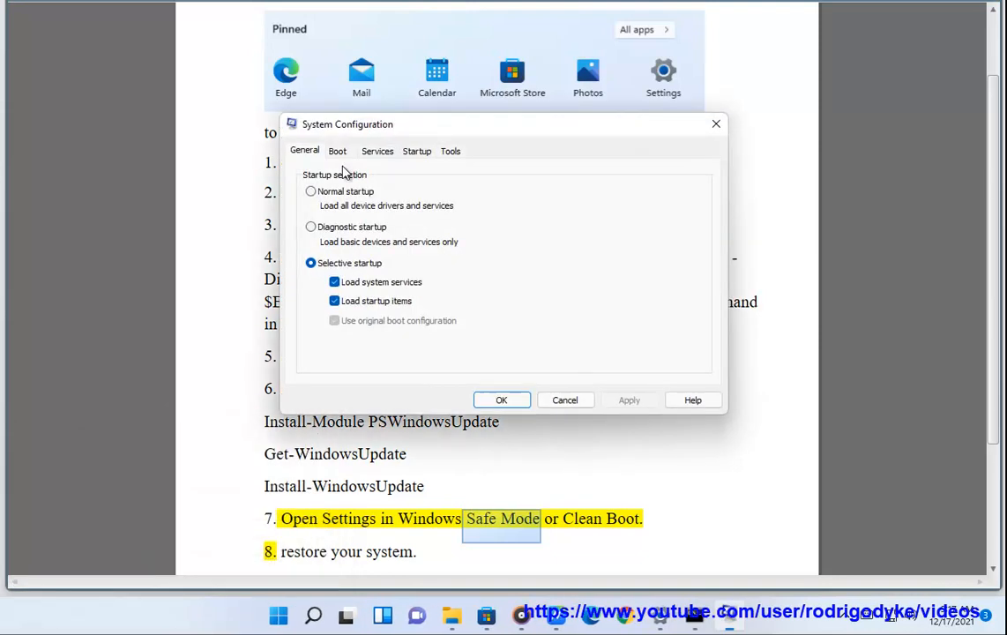
pyautogui.click(339, 150)
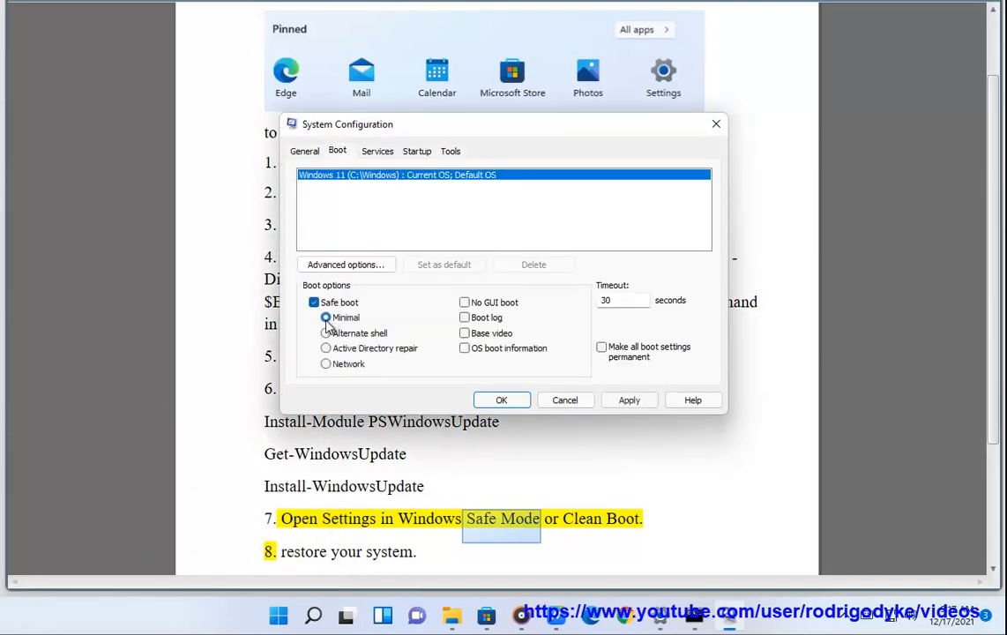
pyautogui.click(324, 318)
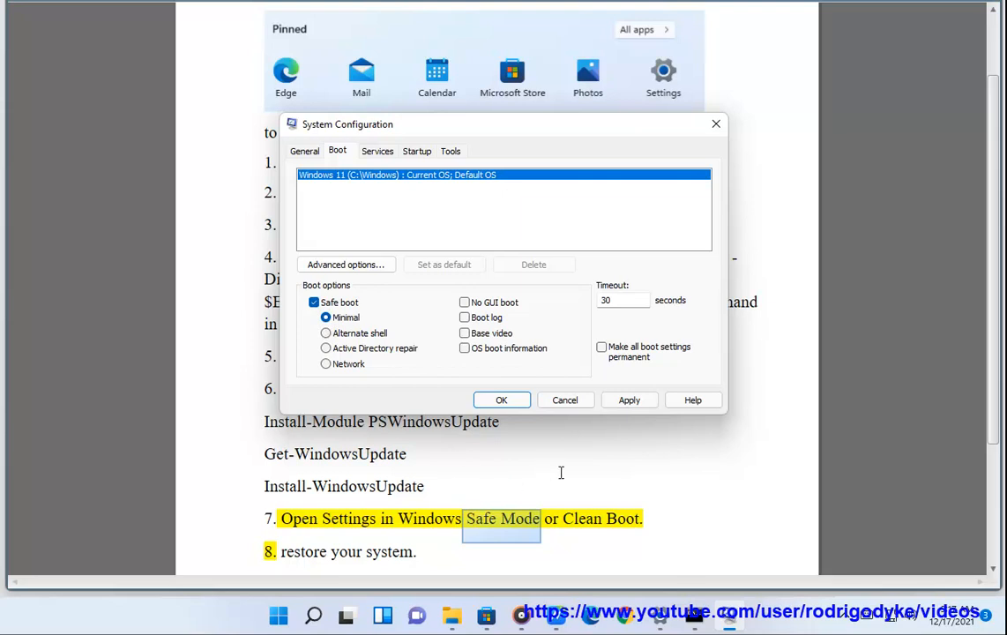
pyautogui.moveTo(360, 369)
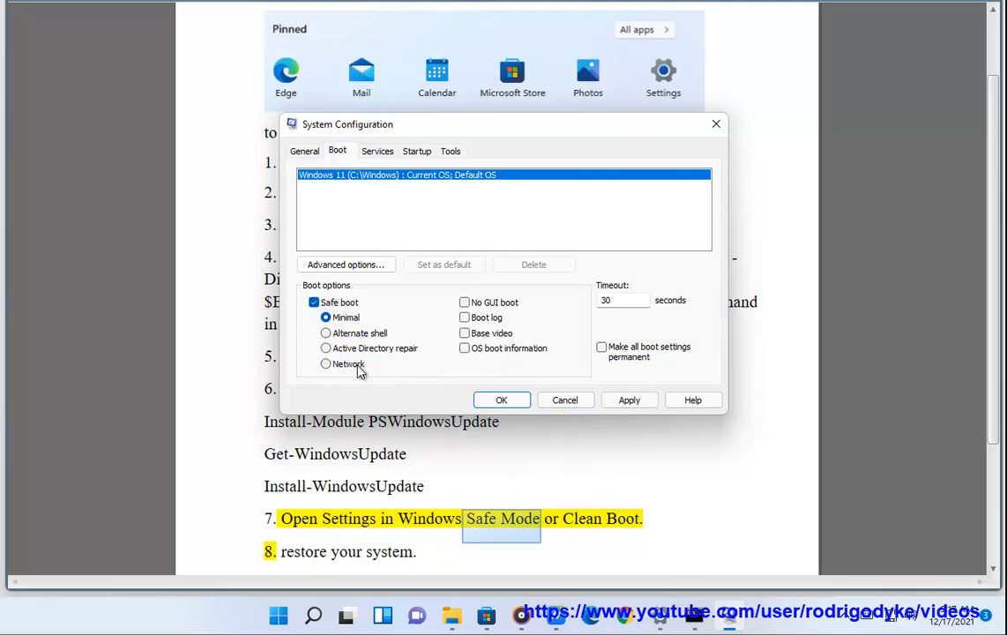
pyautogui.click(327, 364)
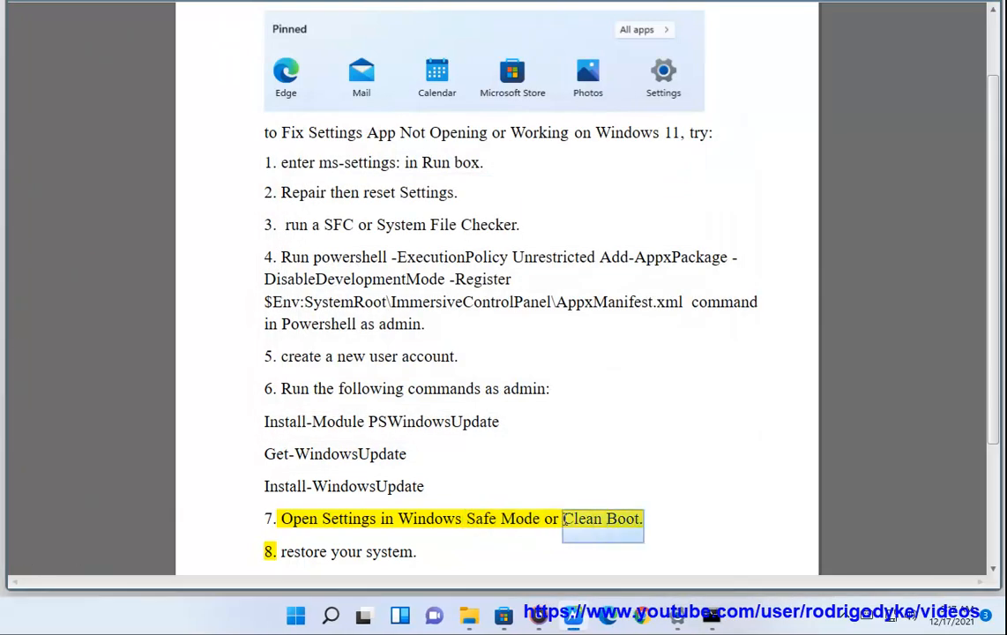
# - Find and start Task Manager and show its Startup programs list
pyautogui.click(330, 616)
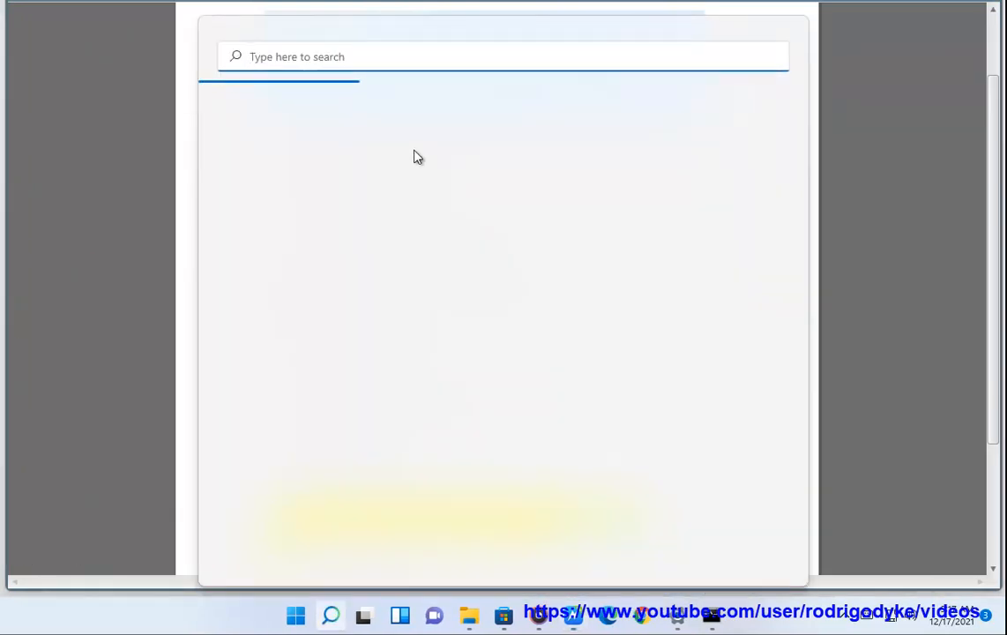
pyautogui.write('TASK Manager')
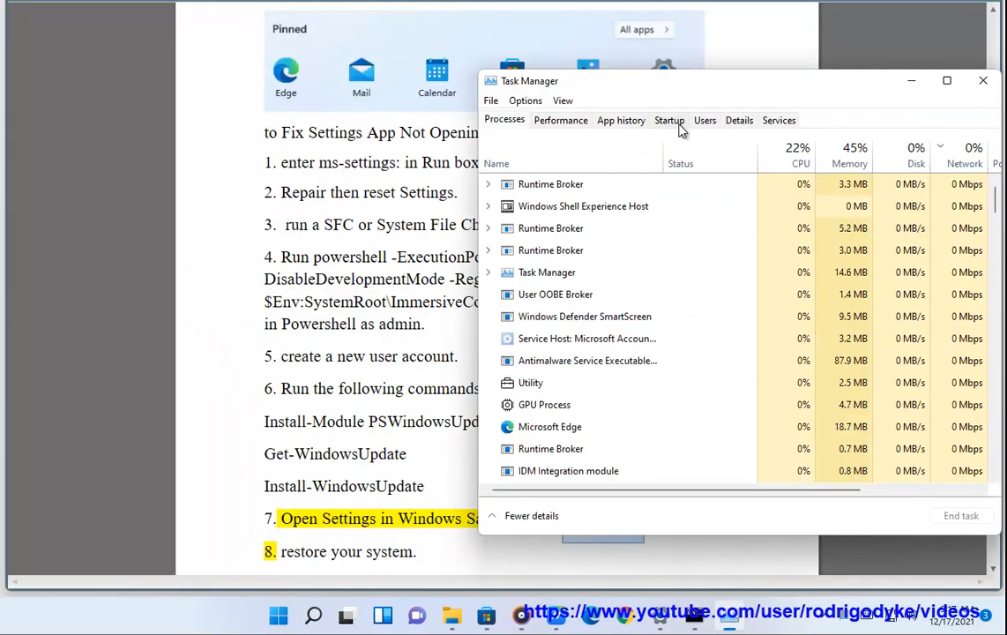
pyautogui.click(670, 120)
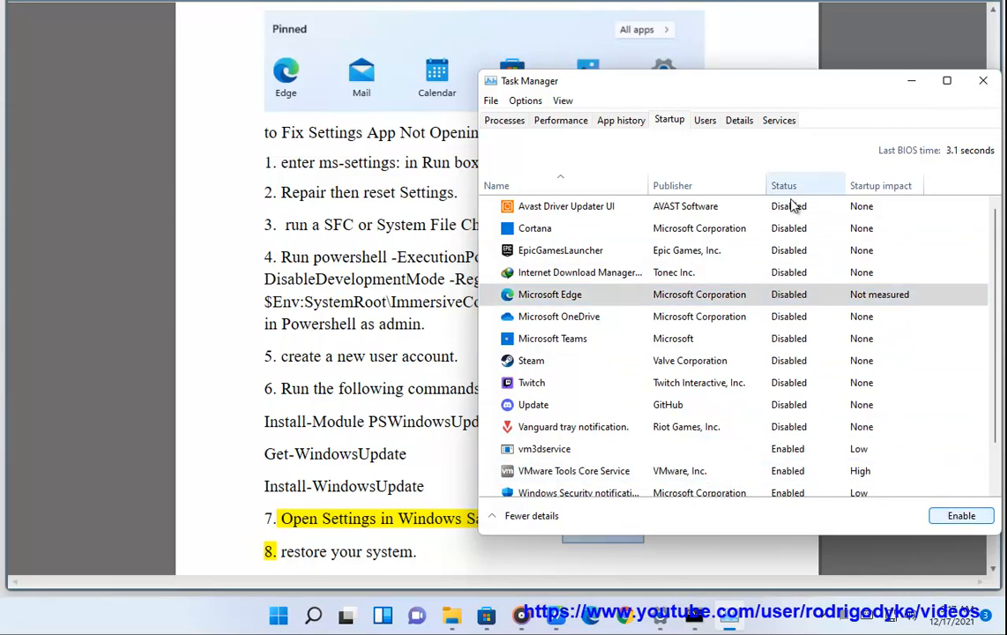
pyautogui.moveTo(621, 520)
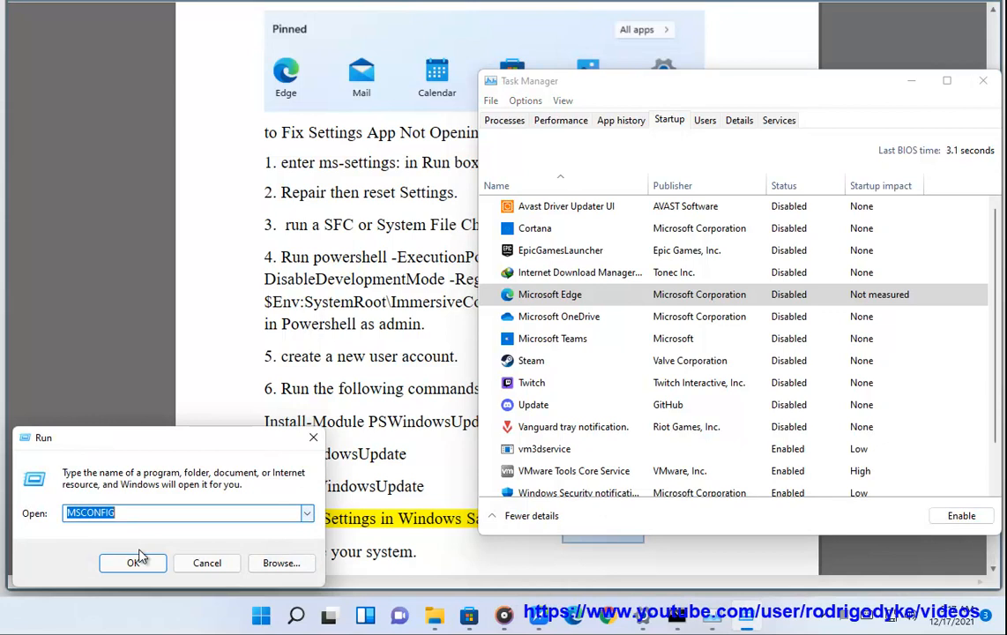
# - Disable all services in msconfig for a clean boot and close Task Manager
pyautogui.click(132, 563)
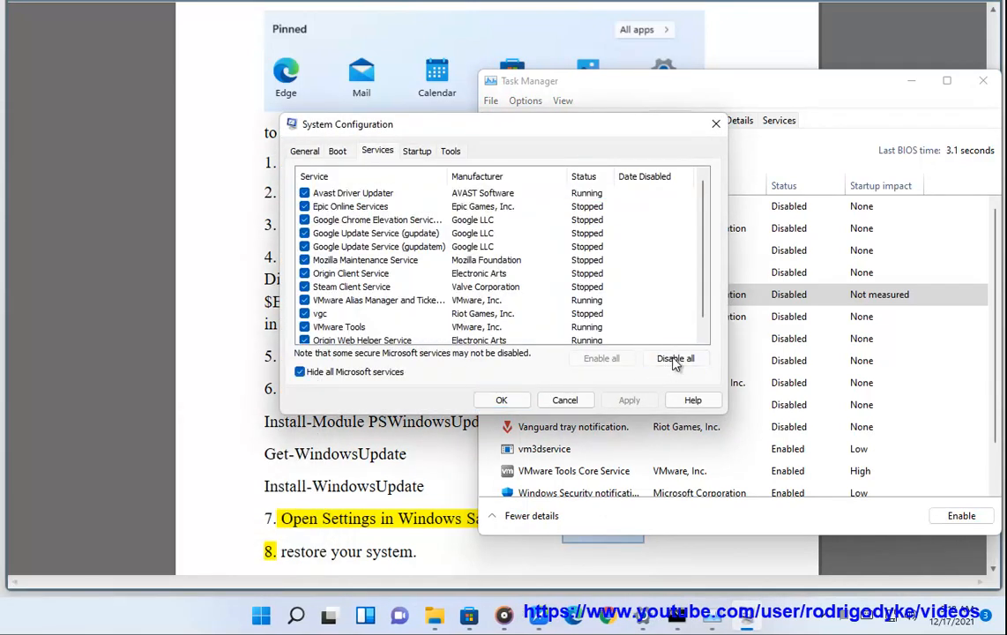
pyautogui.click(676, 358)
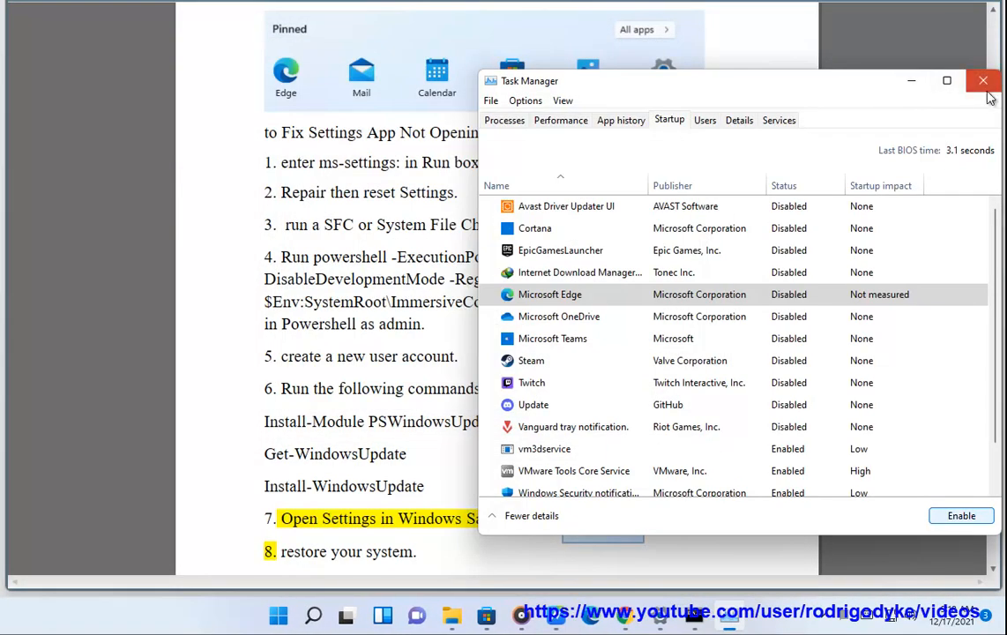
pyautogui.click(984, 81)
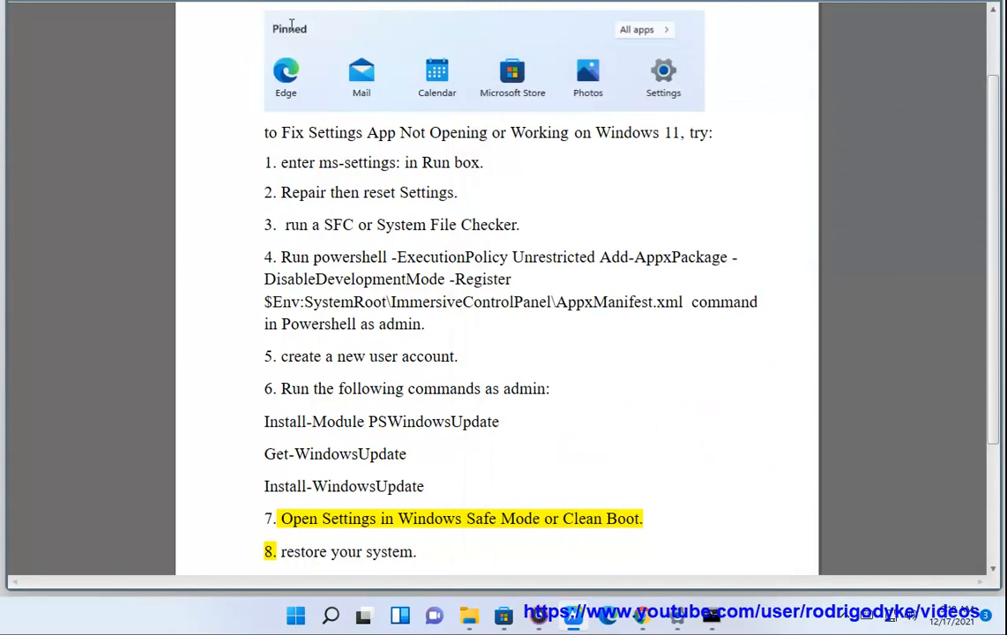